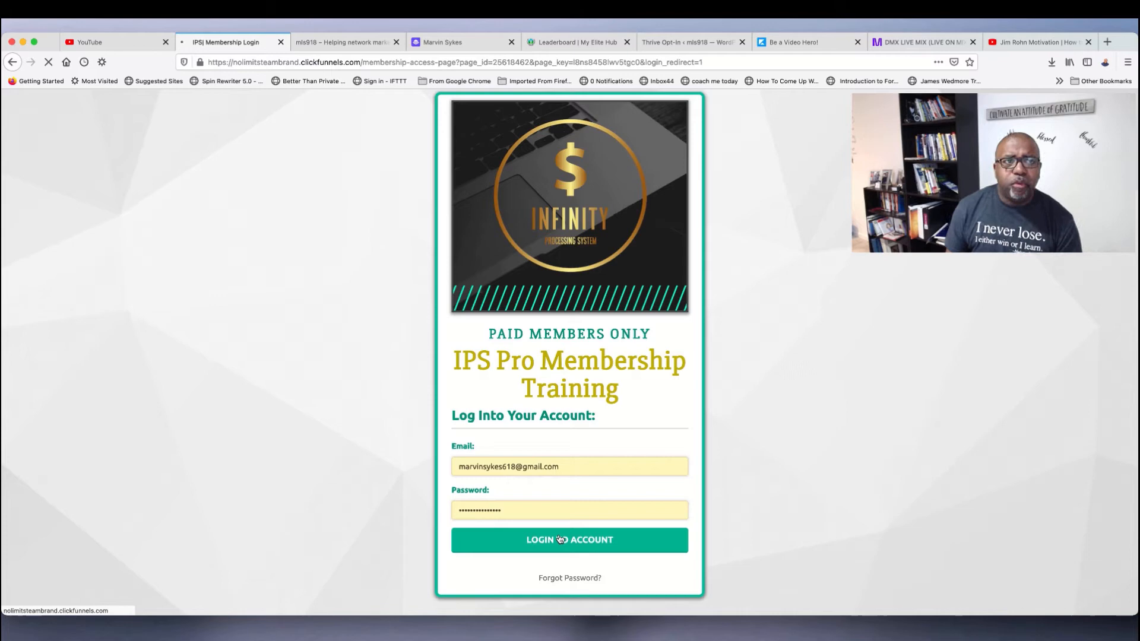
Step: Log into the IPS Pro membership account with the saved email and password
{"action": "left_click", "coordinate": [570, 540]}
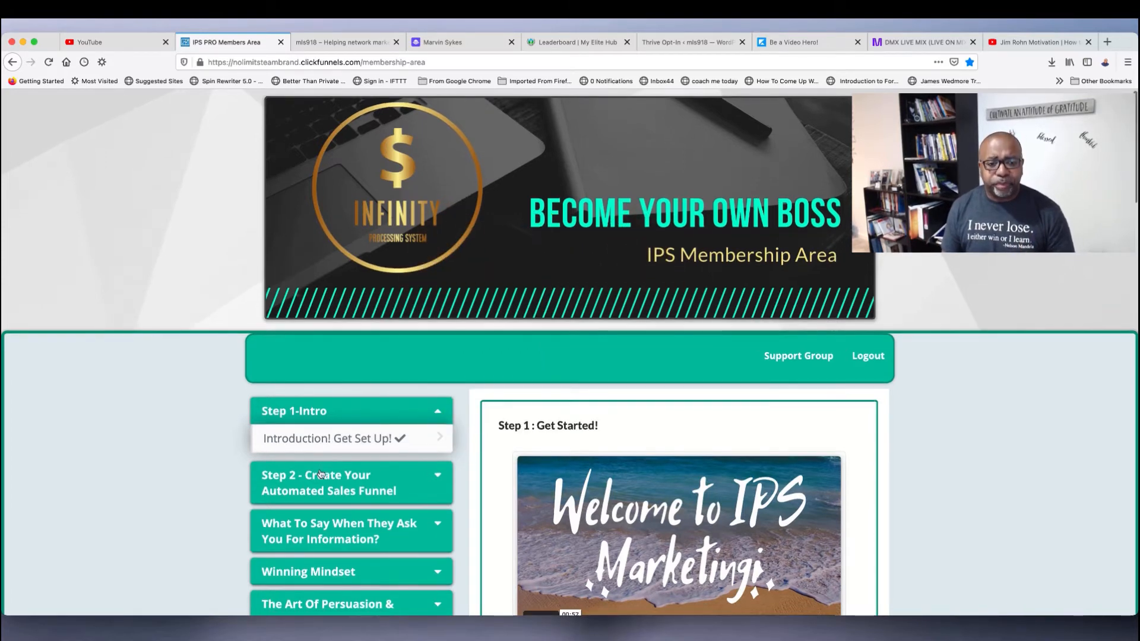
Step: Expand the 'What To Say When They Ask You For Information?' module to list its lessons
{"action": "scroll", "scroll_direction": "down", "scroll_amount": 3}
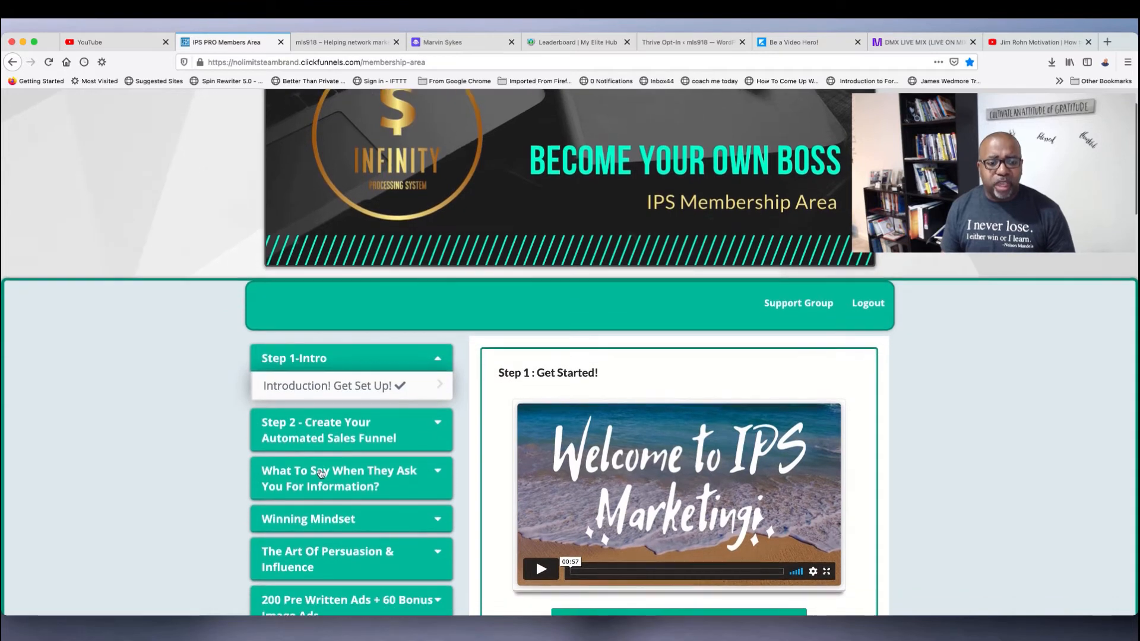
{"action": "scroll", "scroll_direction": "down", "scroll_amount": 3}
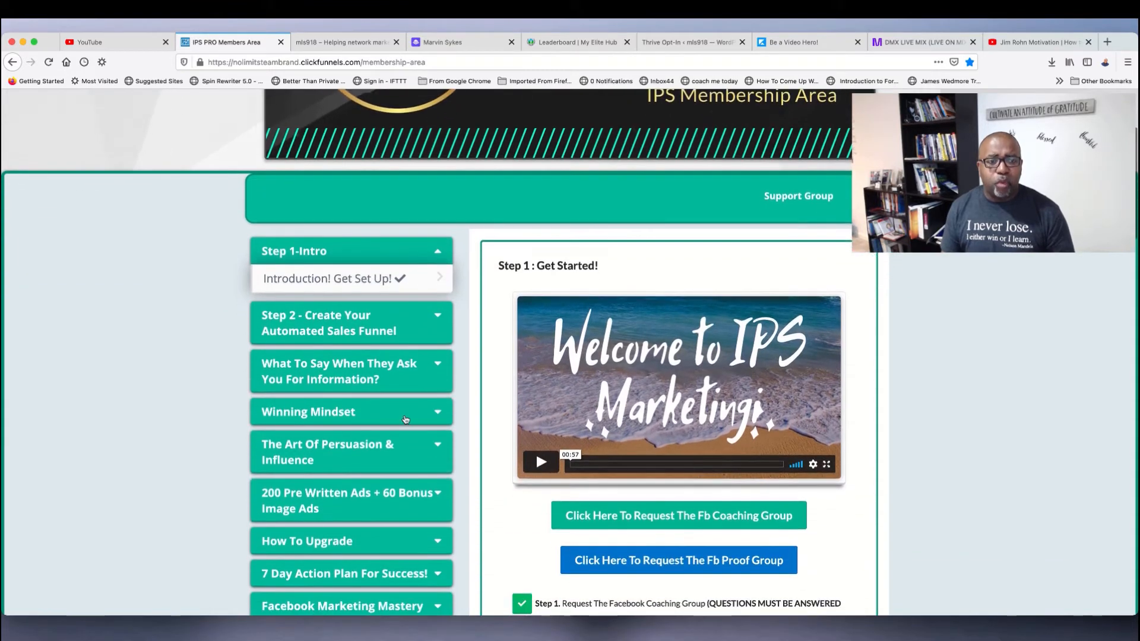
{"action": "left_click", "coordinate": [352, 372]}
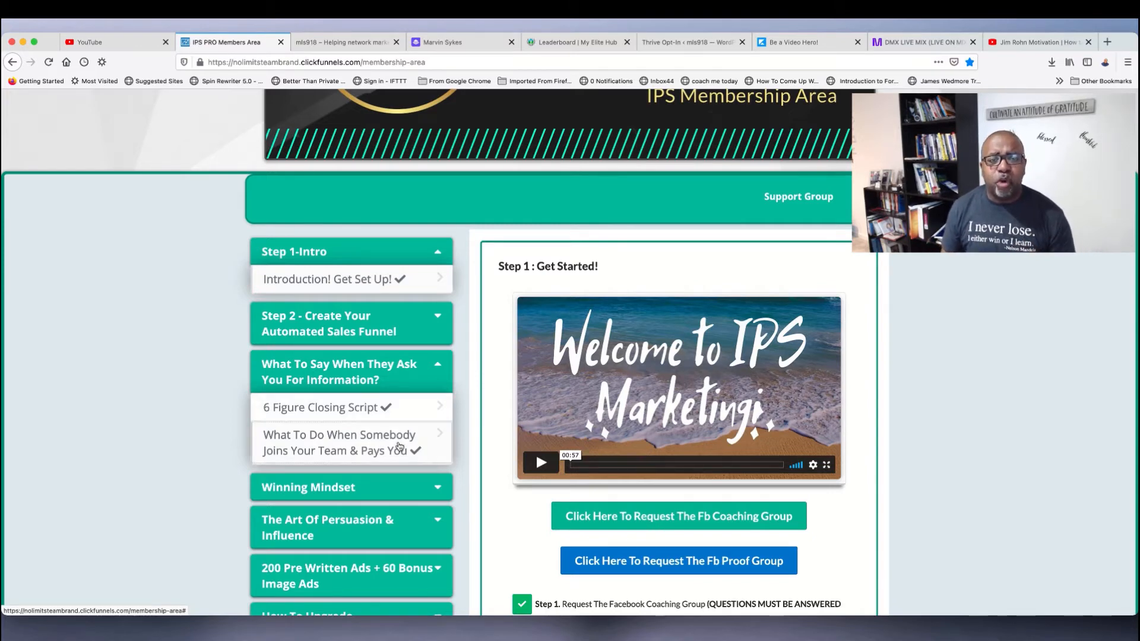
Step: Show the 'What To Do When Somebody Joins Your Team & Pays You' lesson's email template
{"action": "left_click", "coordinate": [350, 441]}
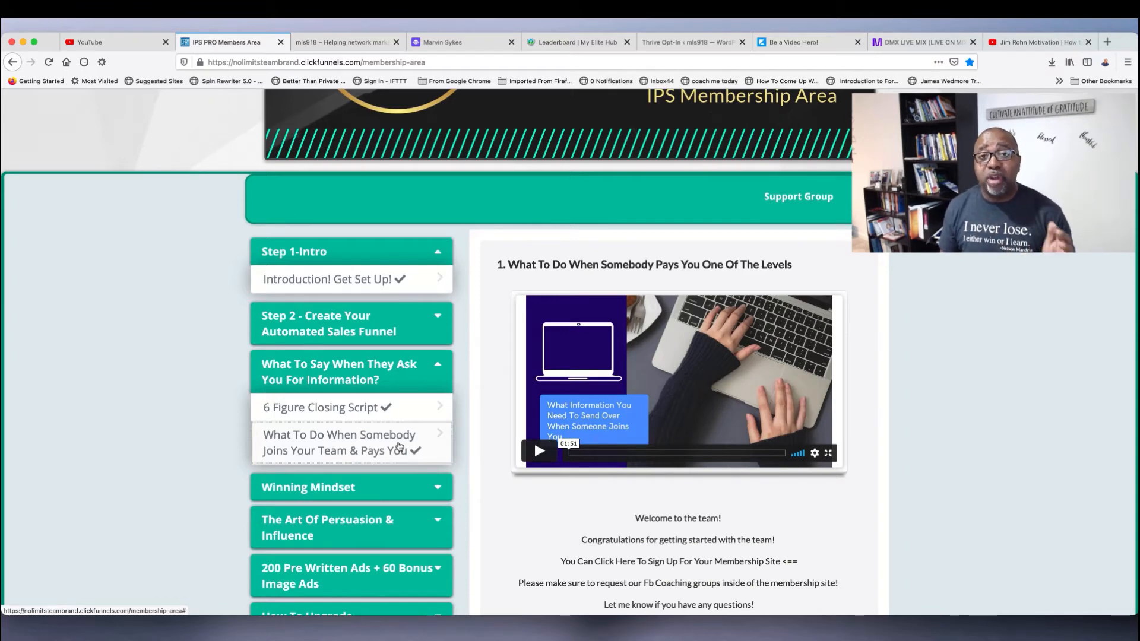
{"action": "scroll", "scroll_direction": "down", "scroll_amount": 3}
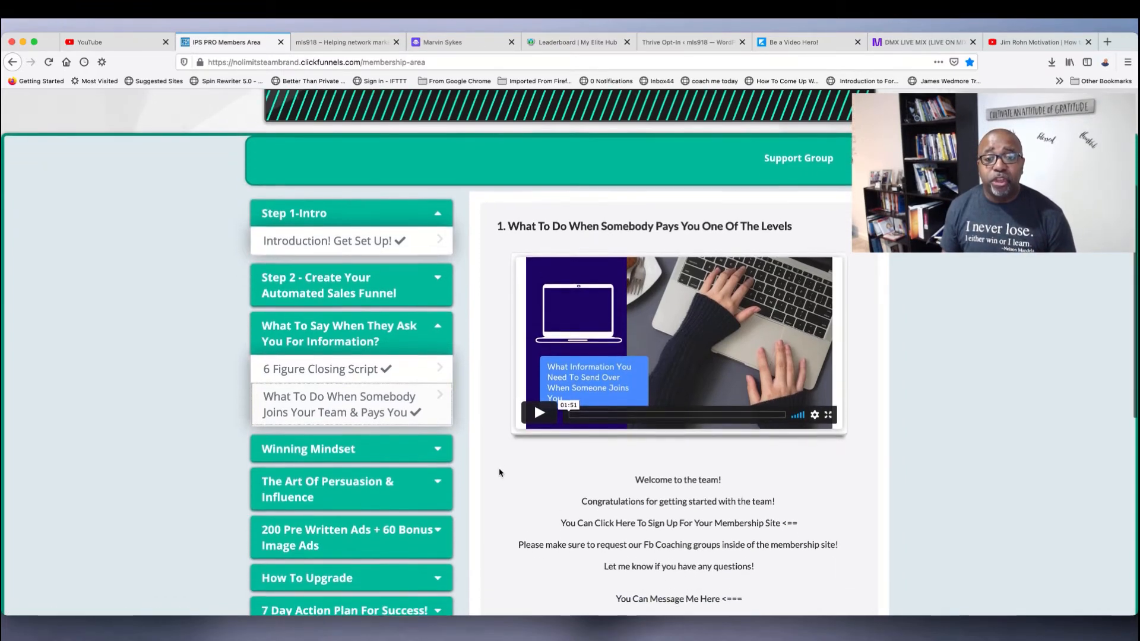
{"action": "scroll", "scroll_direction": "down", "scroll_amount": 3}
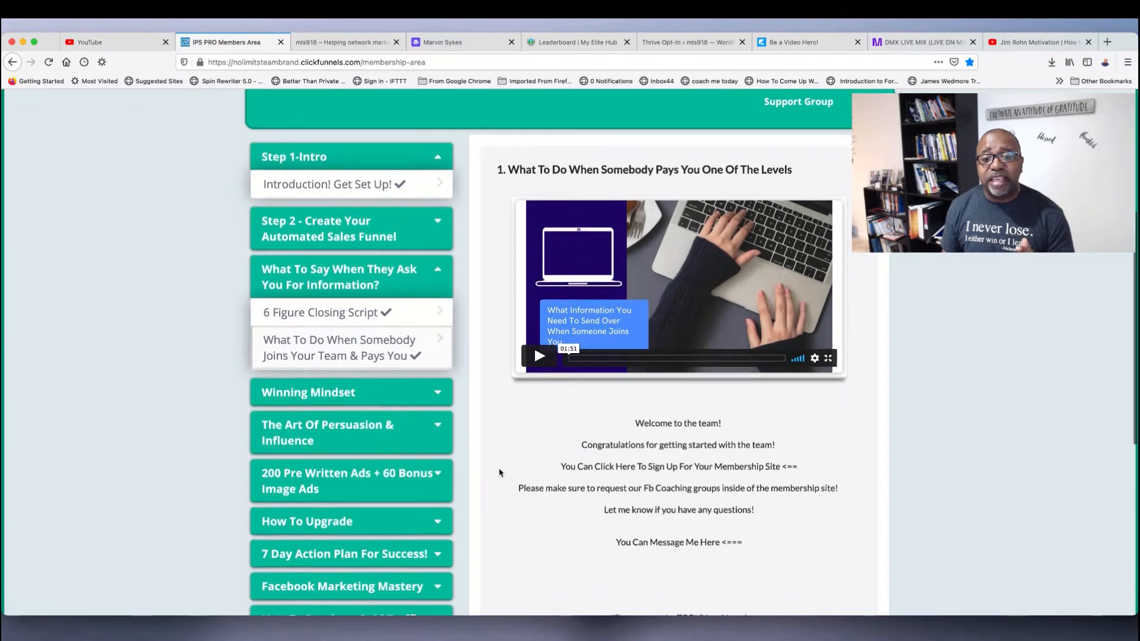
{"action": "scroll", "scroll_direction": "down", "scroll_amount": 3}
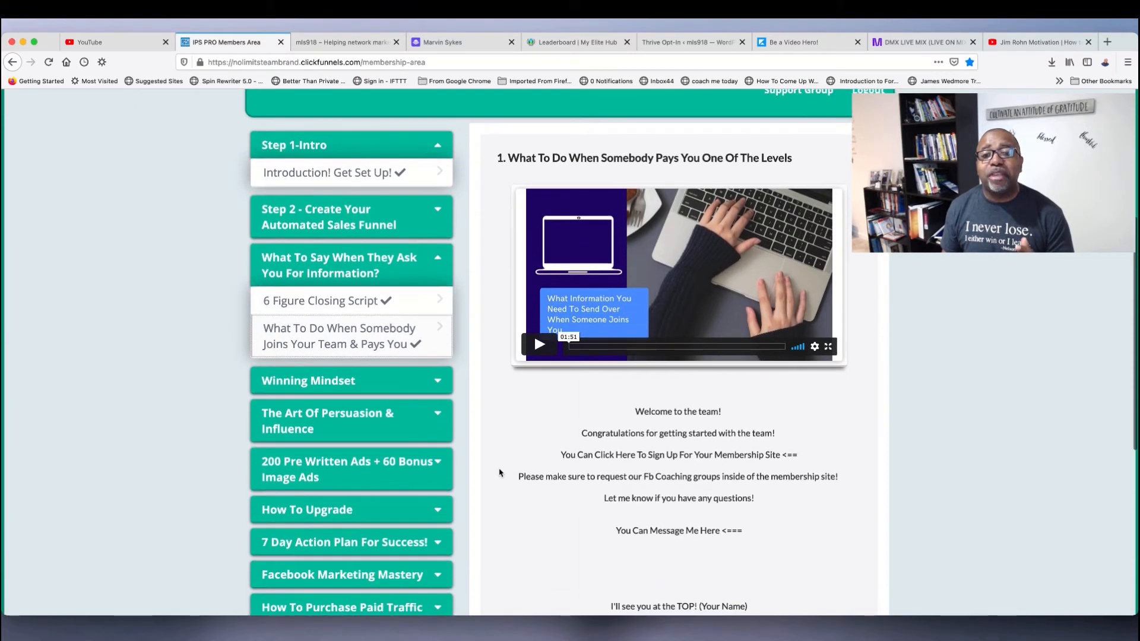
{"action": "scroll", "scroll_direction": "down", "scroll_amount": 3}
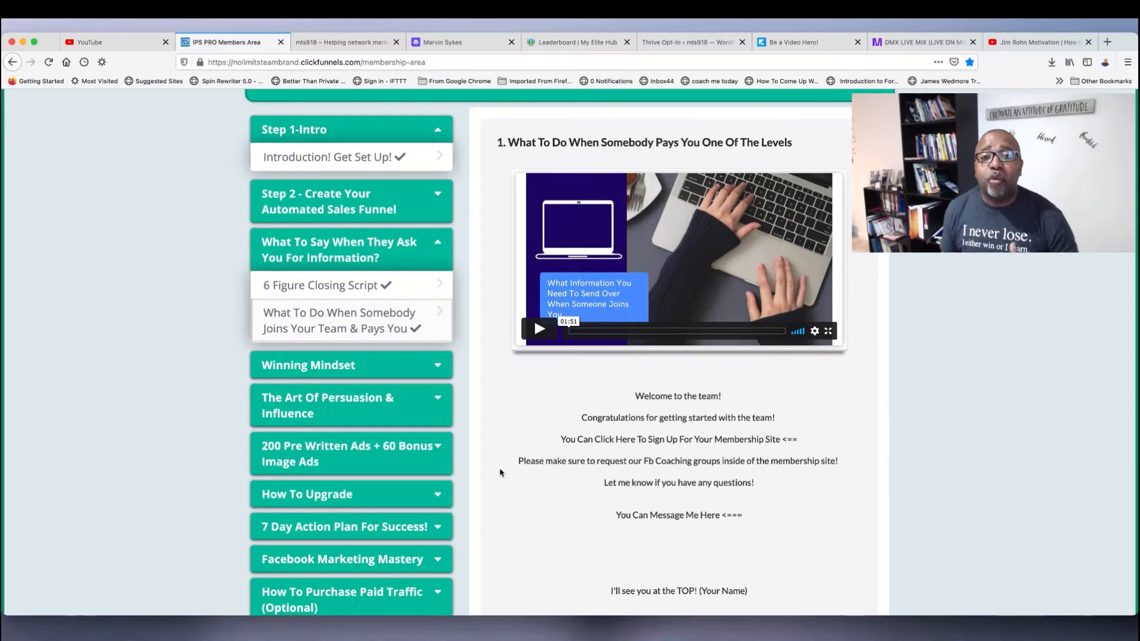
{"action": "mouse_move", "coordinate": [594, 434]}
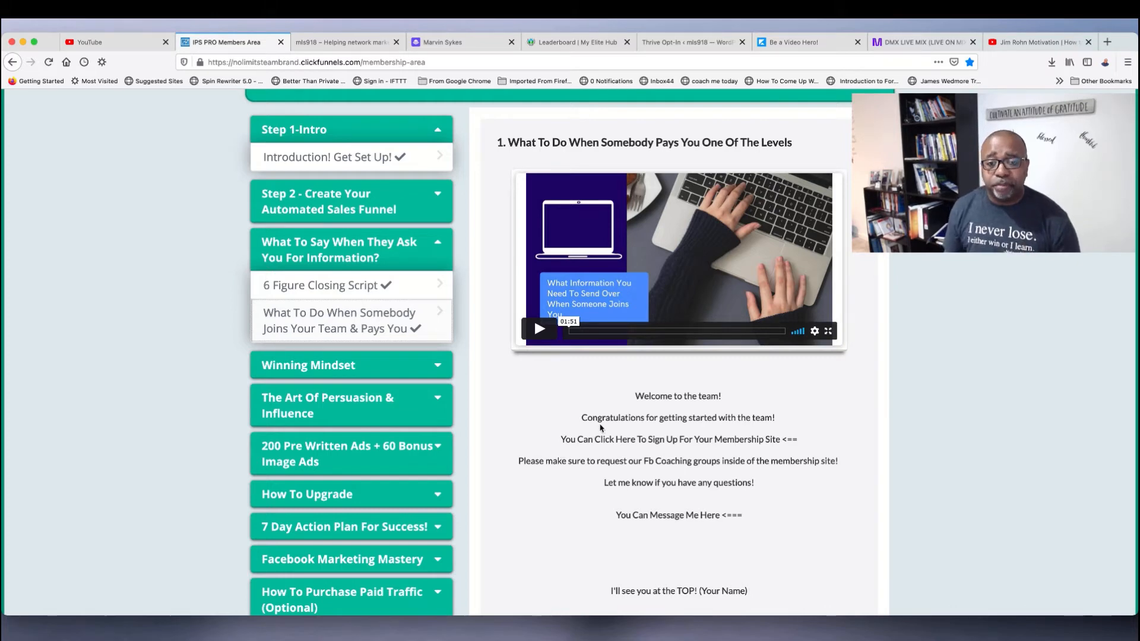
{"action": "mouse_move", "coordinate": [635, 397]}
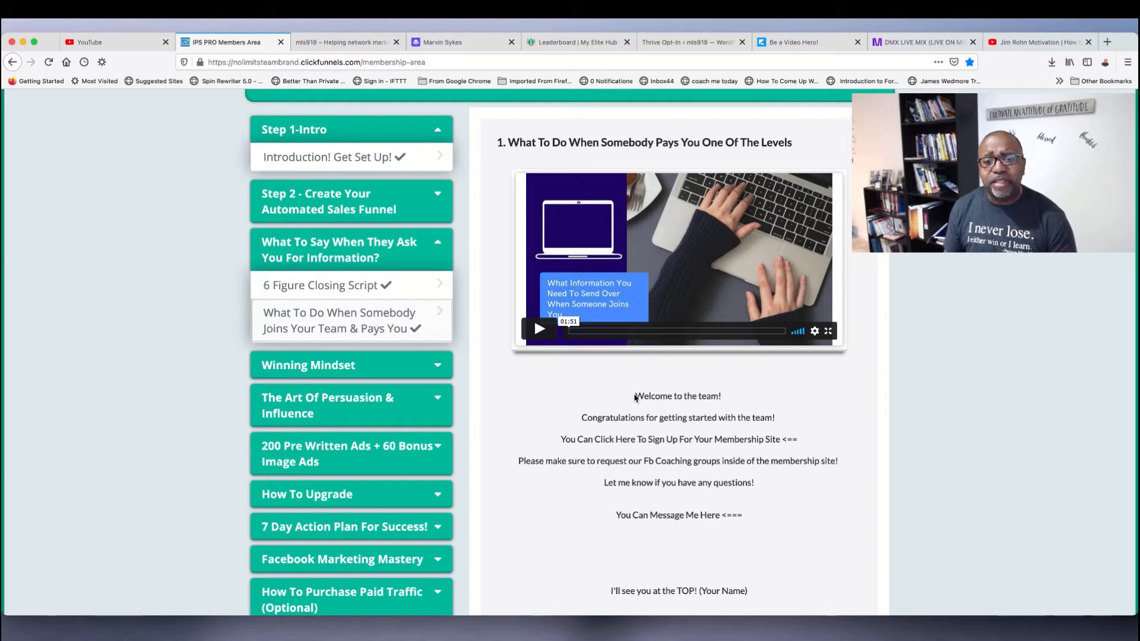
Step: Copy the whole welcome-to-the-team email text and leave for another browser tab
{"action": "left_click_drag", "start_coordinate": [634, 397], "coordinate": [736, 590]}
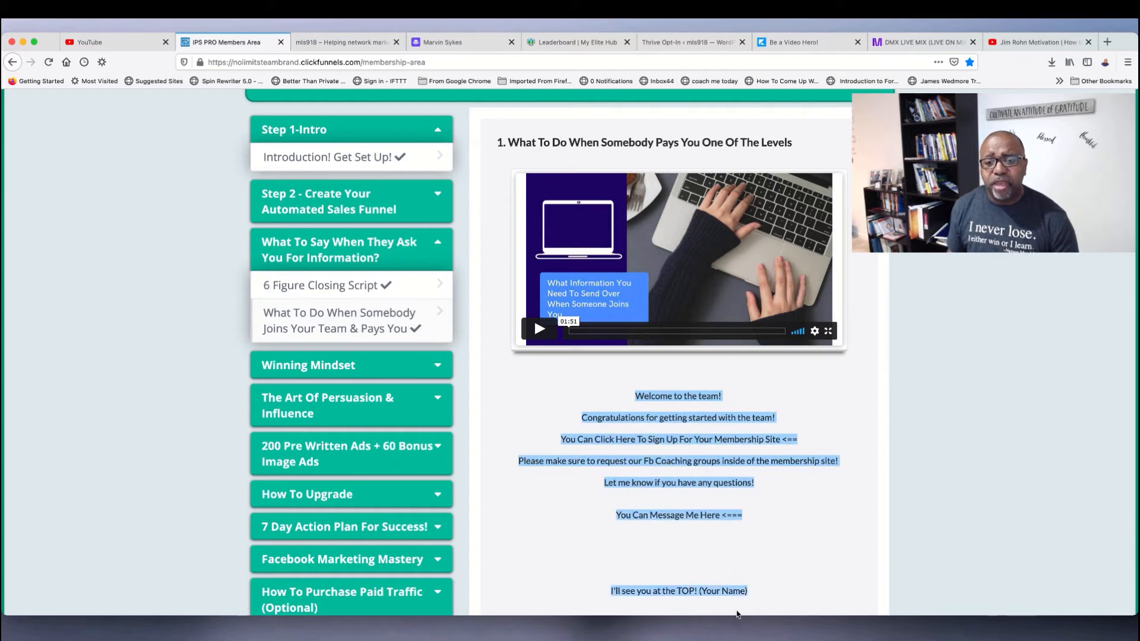
{"action": "right_click", "coordinate": [677, 439]}
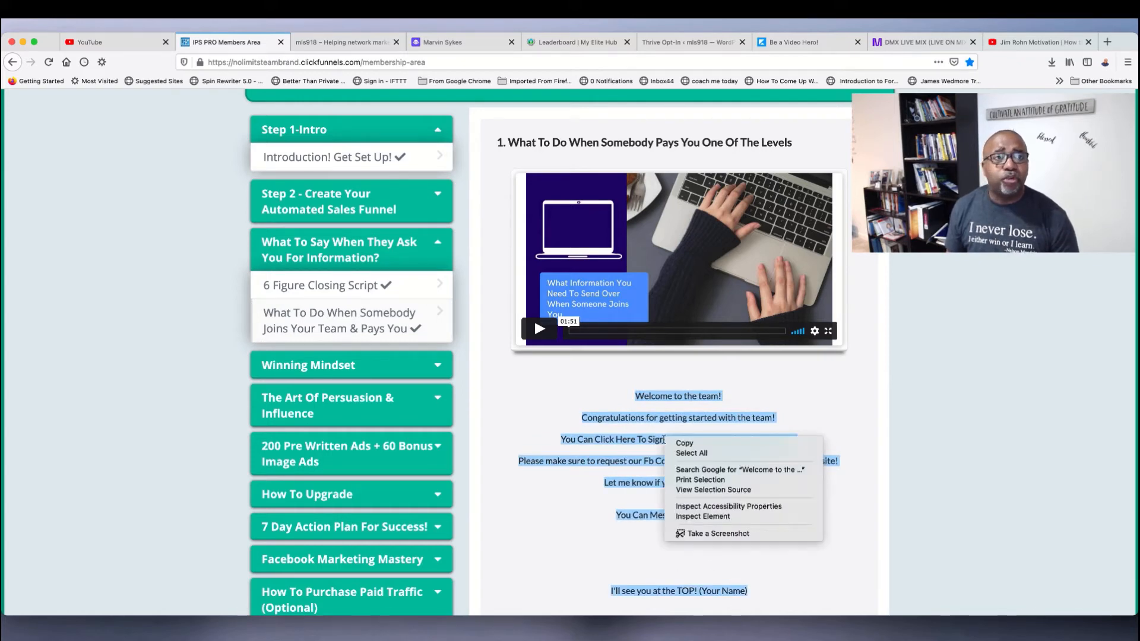
{"action": "left_click", "coordinate": [576, 422]}
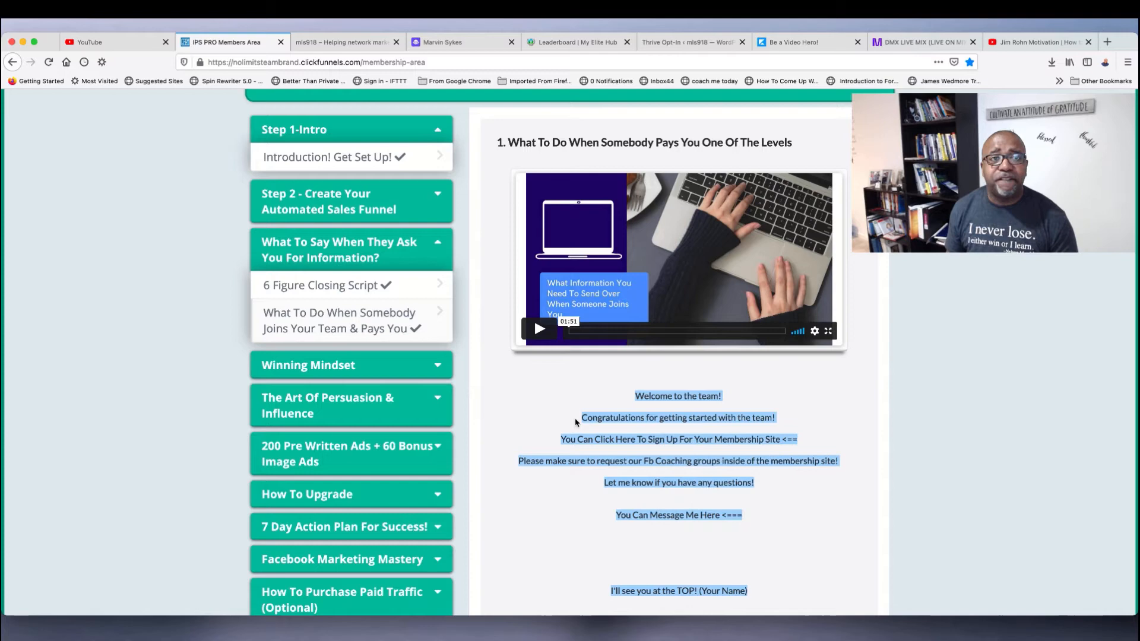
{"action": "left_click", "coordinate": [92, 42]}
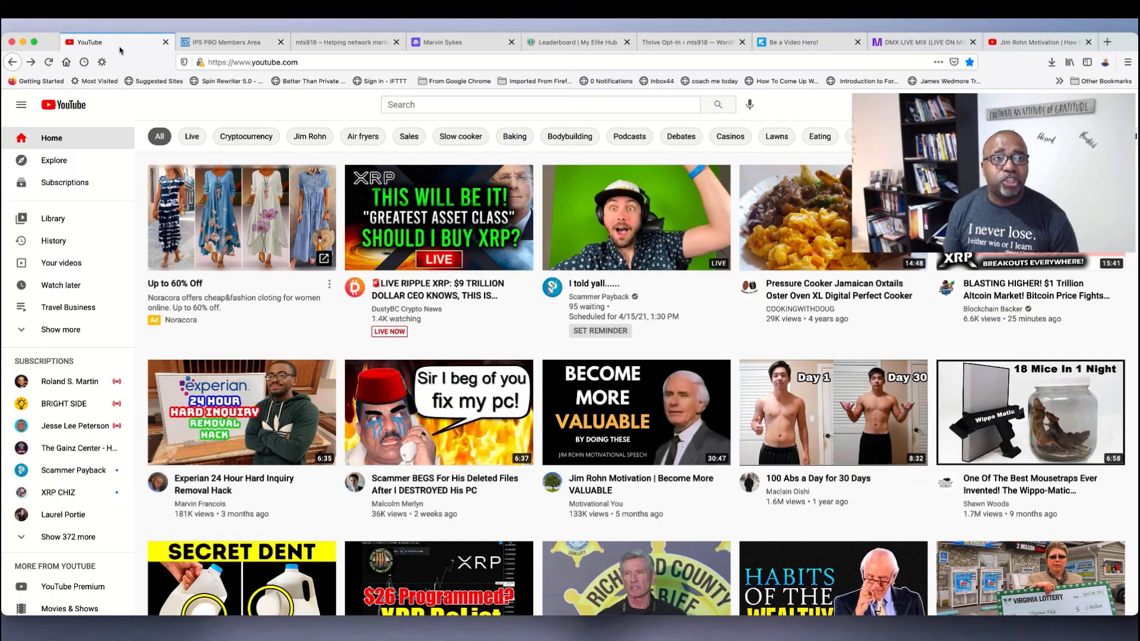
Step: Go to Gmail via google.com and paste the copied welcome email into a new draft body
{"action": "type", "text": "google.com"}
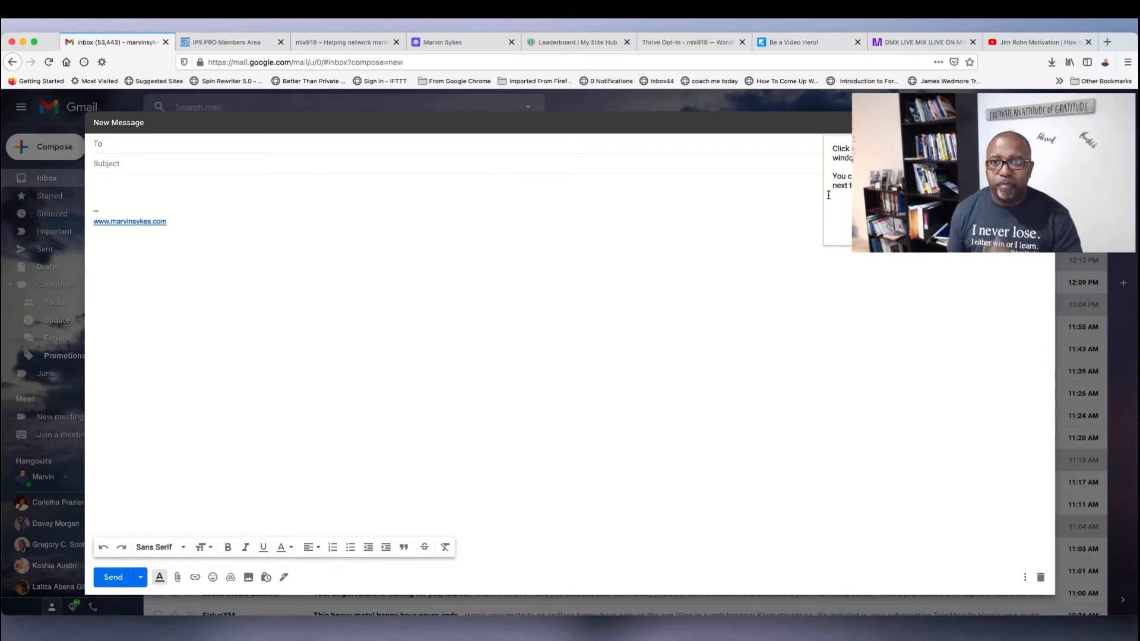
{"action": "left_click", "coordinate": [152, 143]}
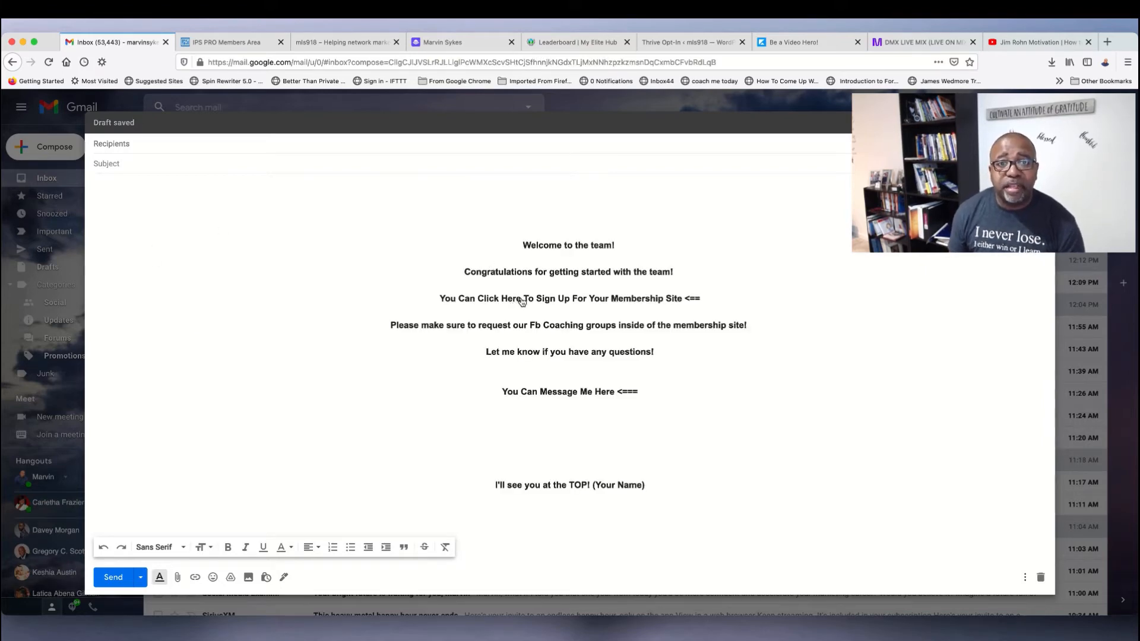
Step: Select 'Click Here' in the draft and bring up the Edit Link dialog for it
{"action": "double_click", "coordinate": [510, 299]}
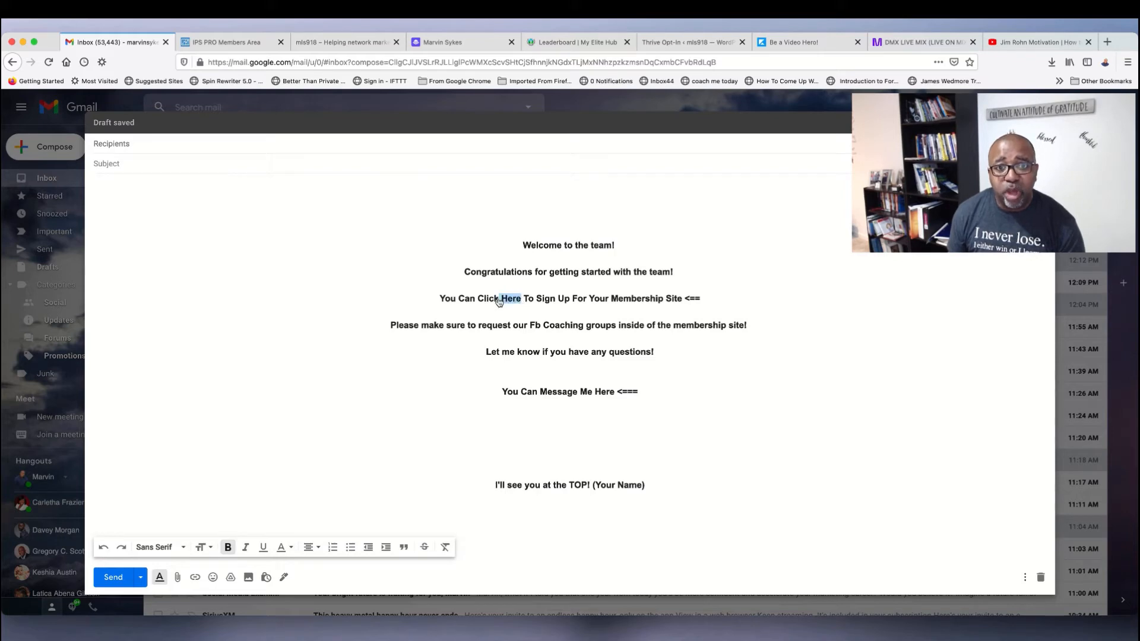
{"action": "right_click", "coordinate": [500, 300]}
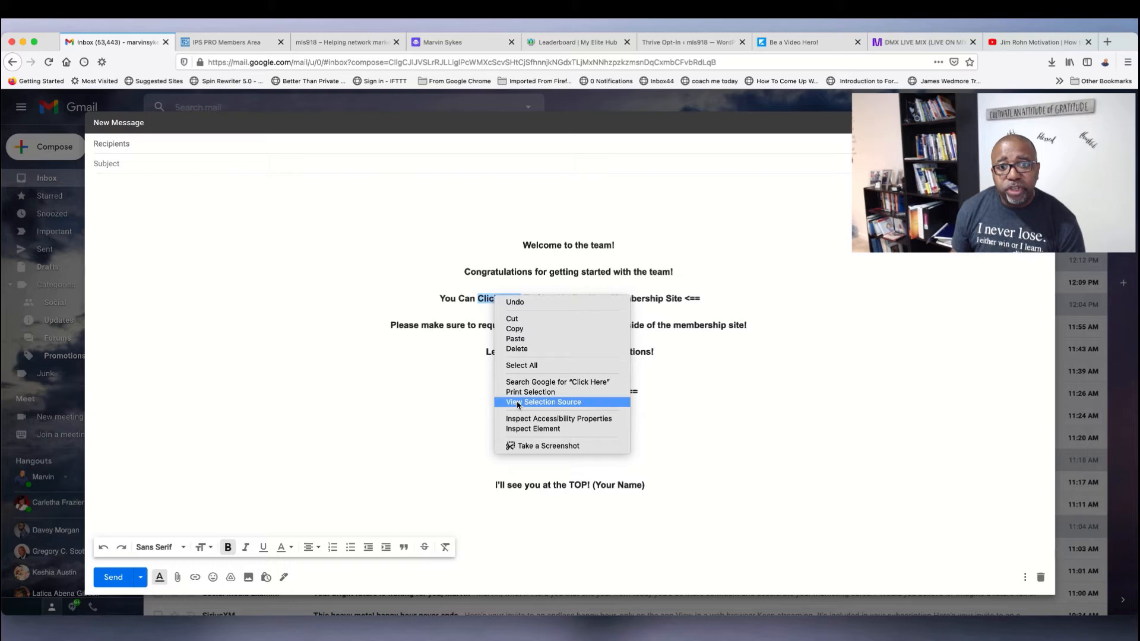
{"action": "mouse_move", "coordinate": [463, 424]}
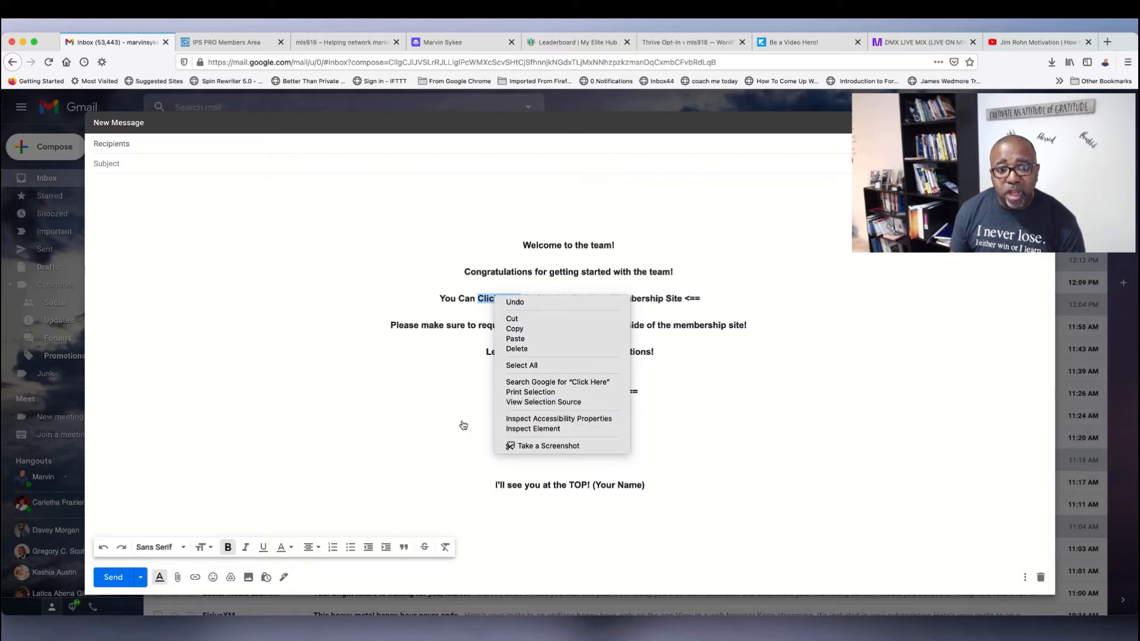
{"action": "mouse_move", "coordinate": [195, 578]}
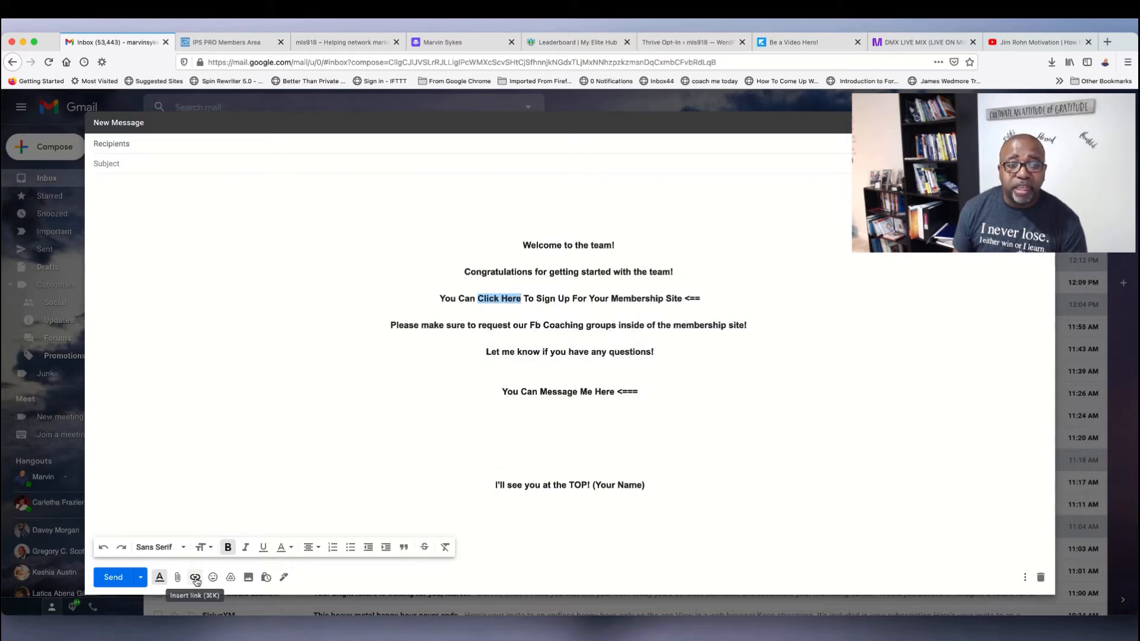
{"action": "left_click", "coordinate": [196, 577]}
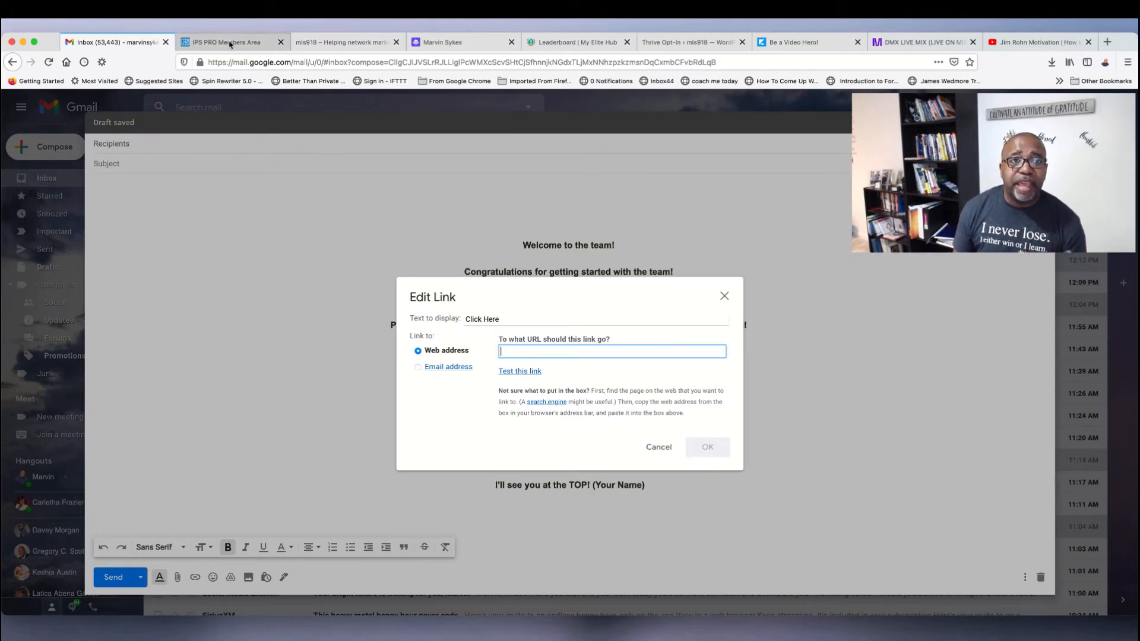
Step: Switch to the IPS PRO Members Area tab showing the email script under the video
{"action": "left_click", "coordinate": [226, 42]}
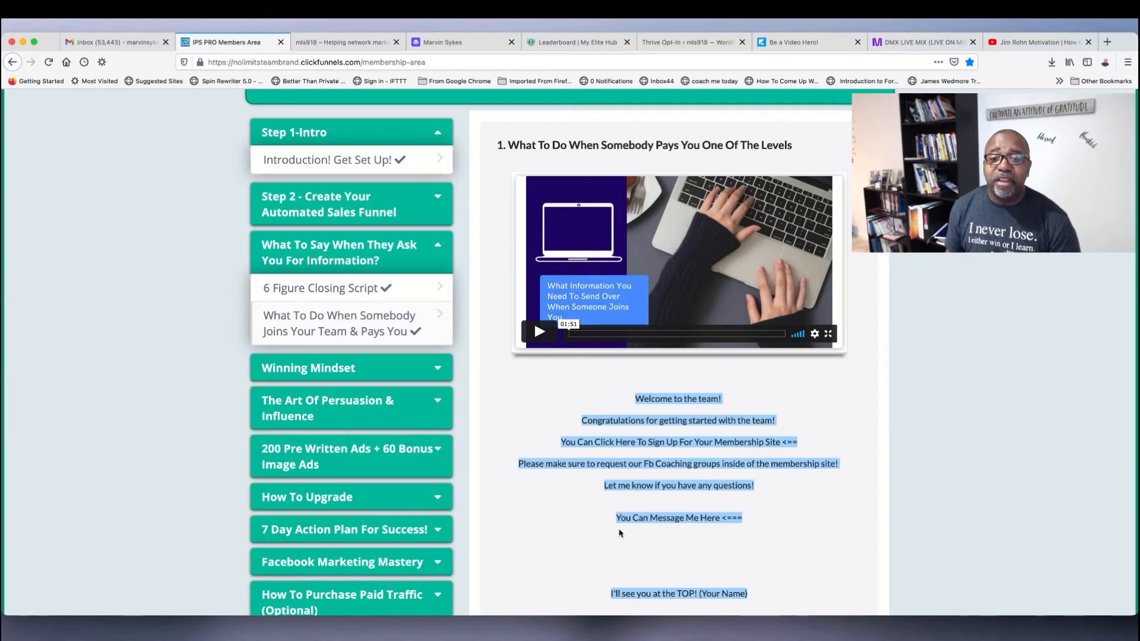
{"action": "mouse_move", "coordinate": [589, 601]}
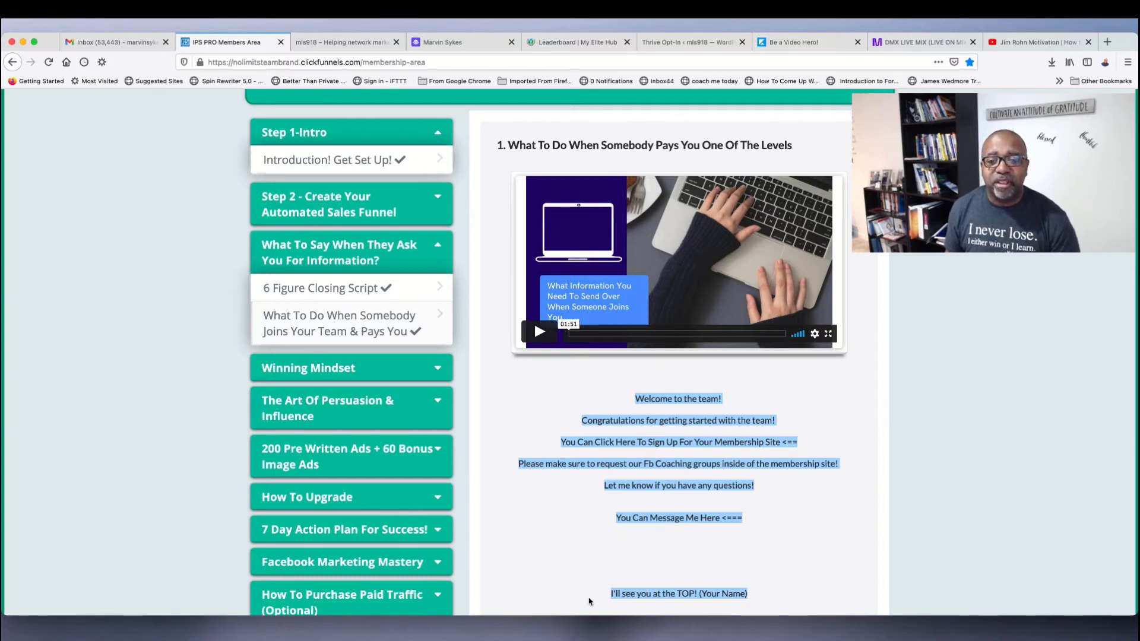
{"action": "mouse_move", "coordinate": [646, 556]}
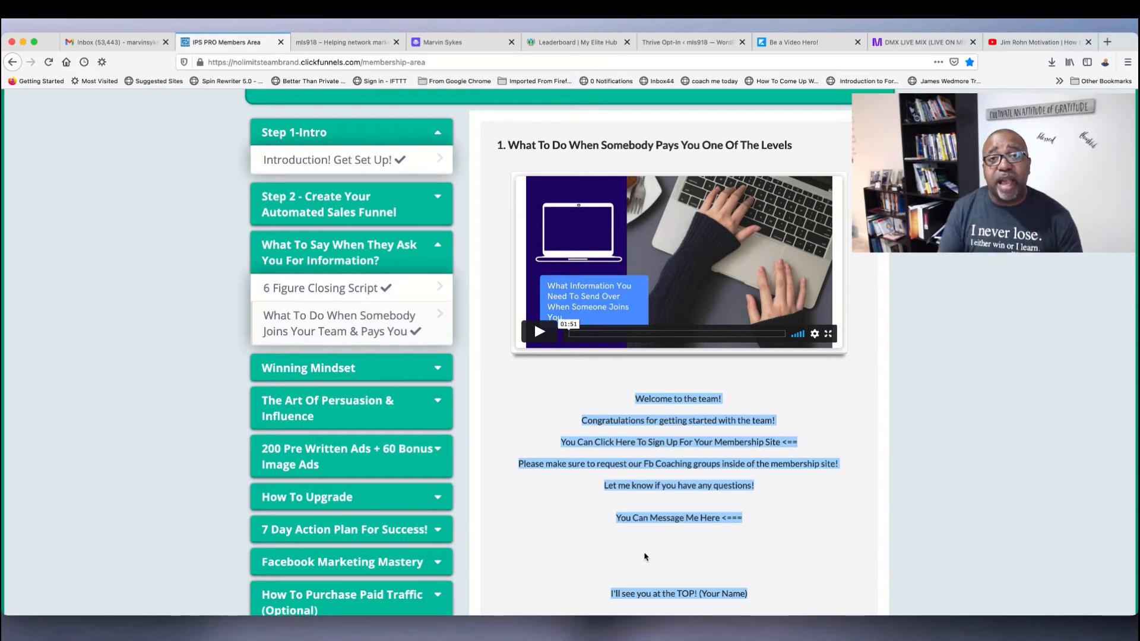
{"action": "mouse_move", "coordinate": [651, 561]}
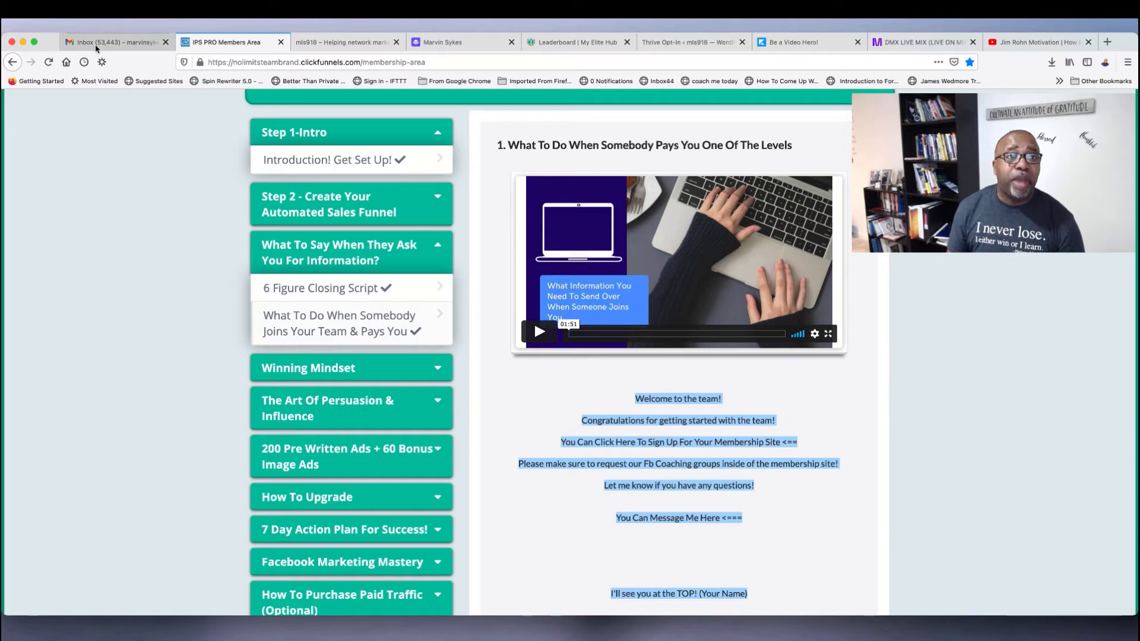
{"action": "left_click", "coordinate": [109, 43]}
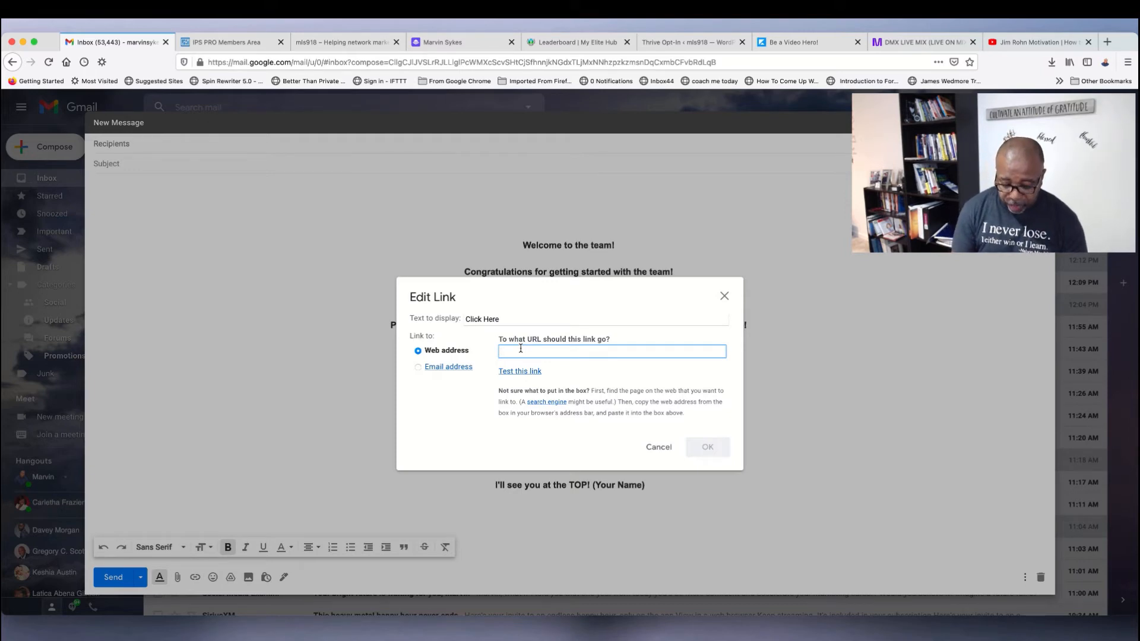
{"action": "type", "text": "www.stop.com"}
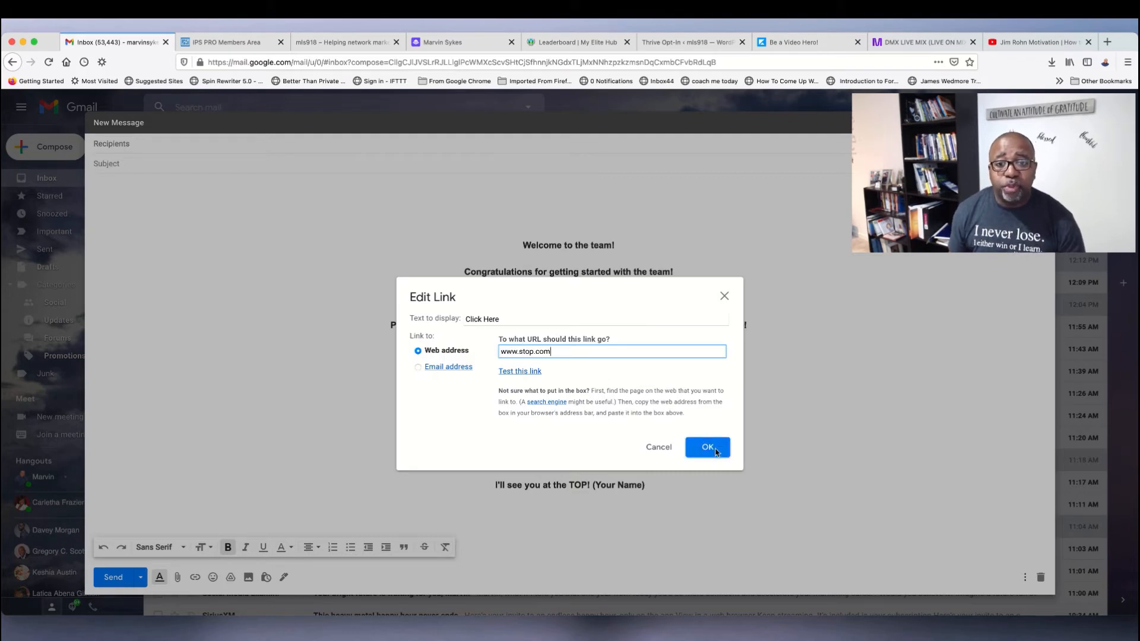
{"action": "left_click", "coordinate": [706, 447]}
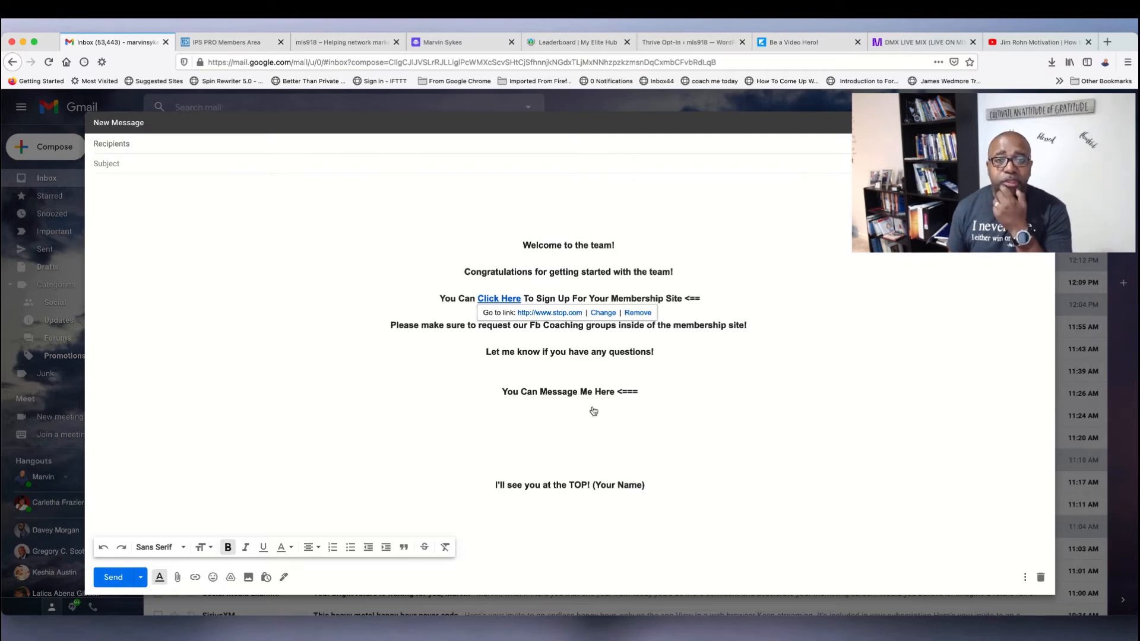
{"action": "mouse_move", "coordinate": [535, 345]}
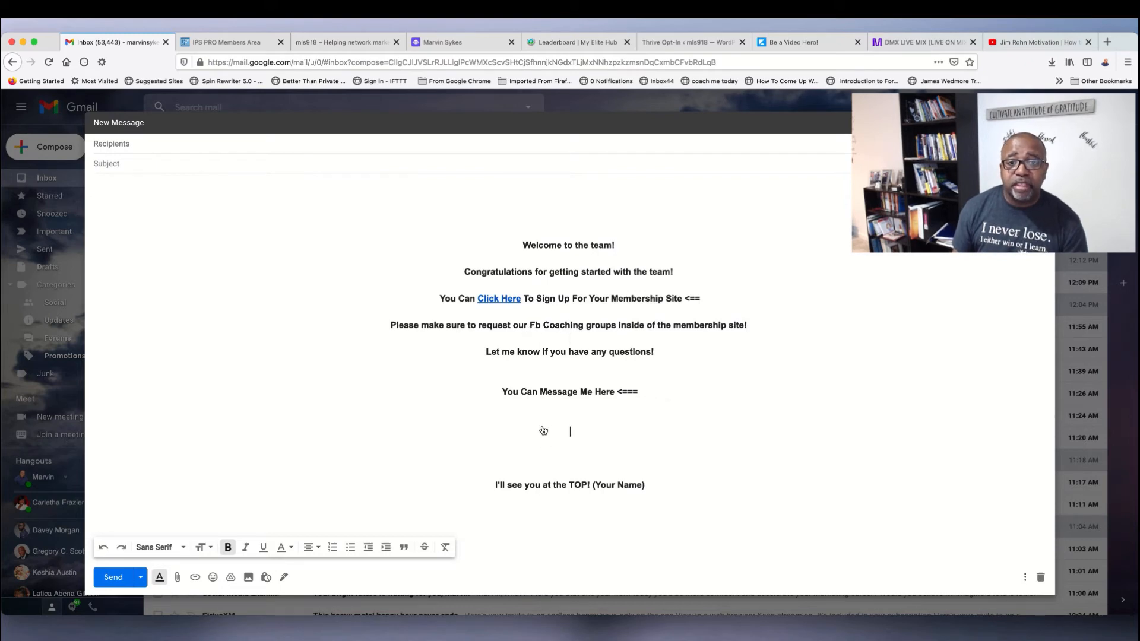
{"action": "type", "text": "message me on faceb"}
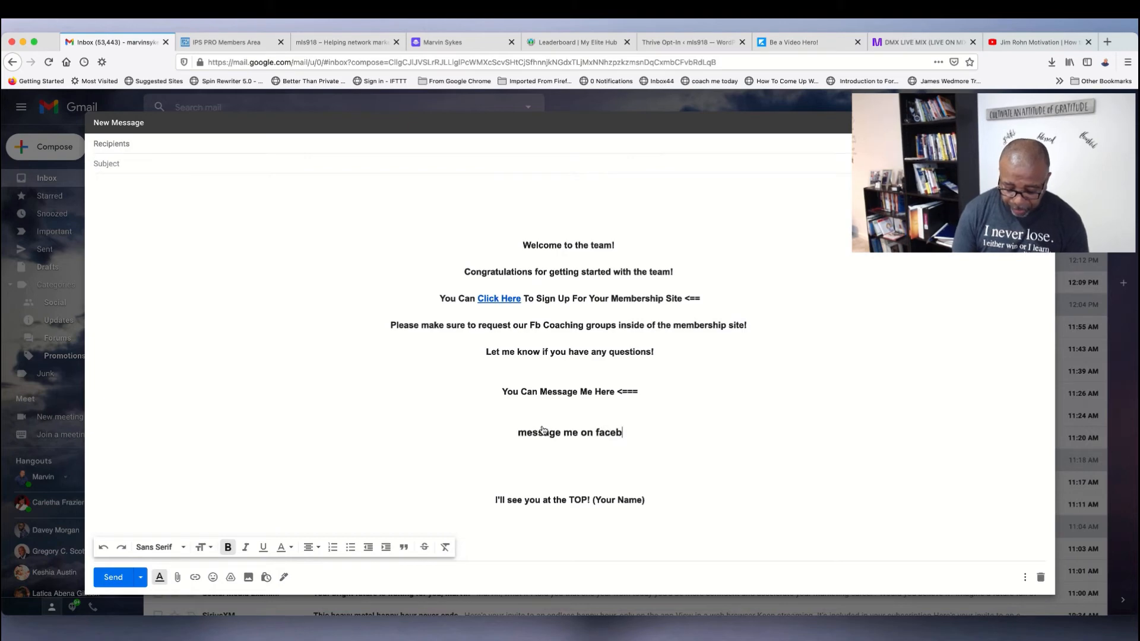
{"action": "type", "text": "ook"}
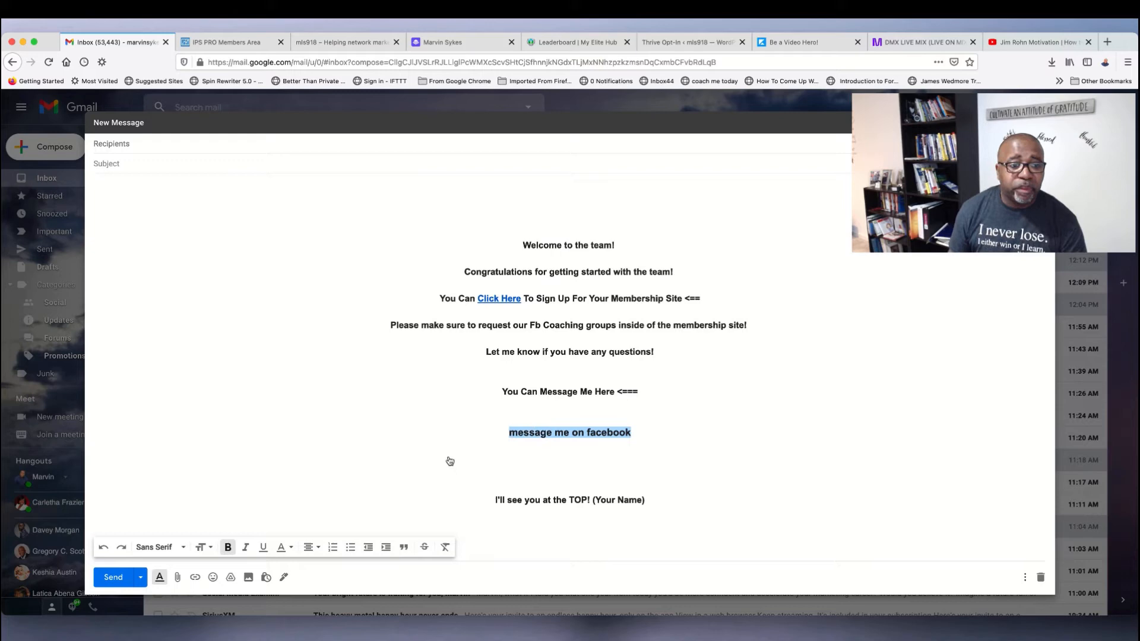
{"action": "left_click", "coordinate": [195, 577]}
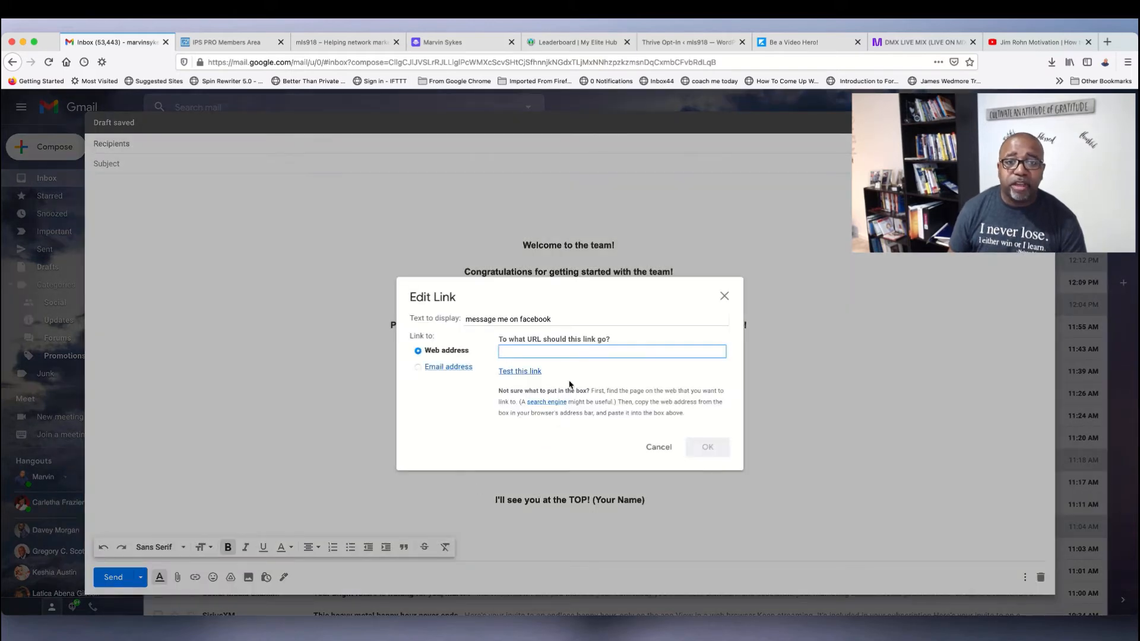
{"action": "type", "text": "www.faceb"}
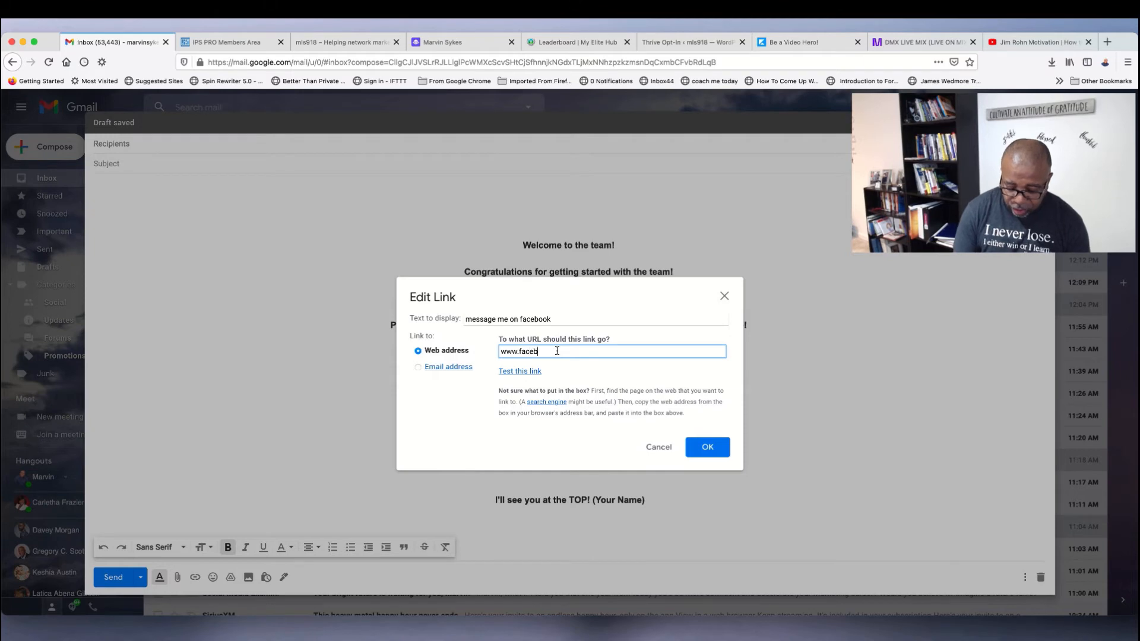
{"action": "type", "text": "ook.com"}
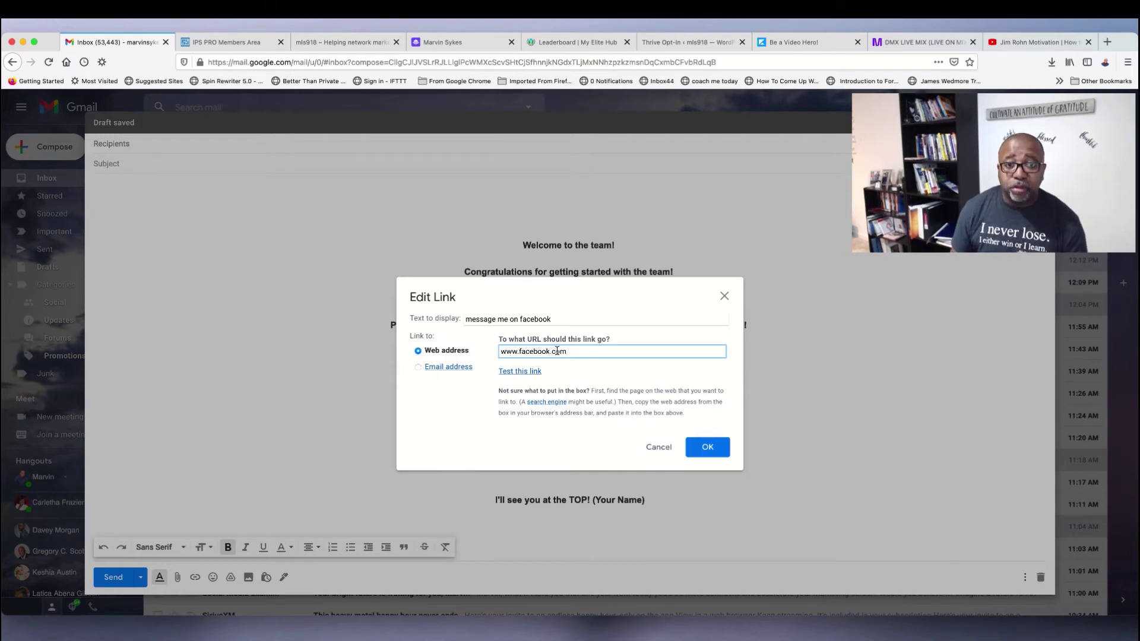
{"action": "left_click", "coordinate": [707, 447]}
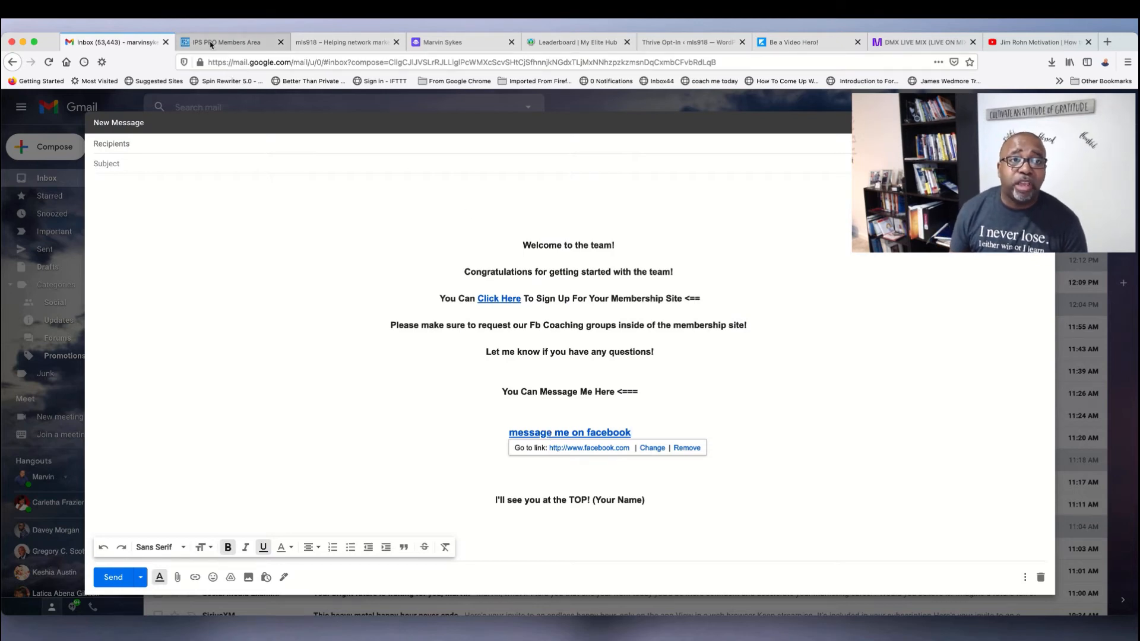
{"action": "left_click", "coordinate": [226, 42]}
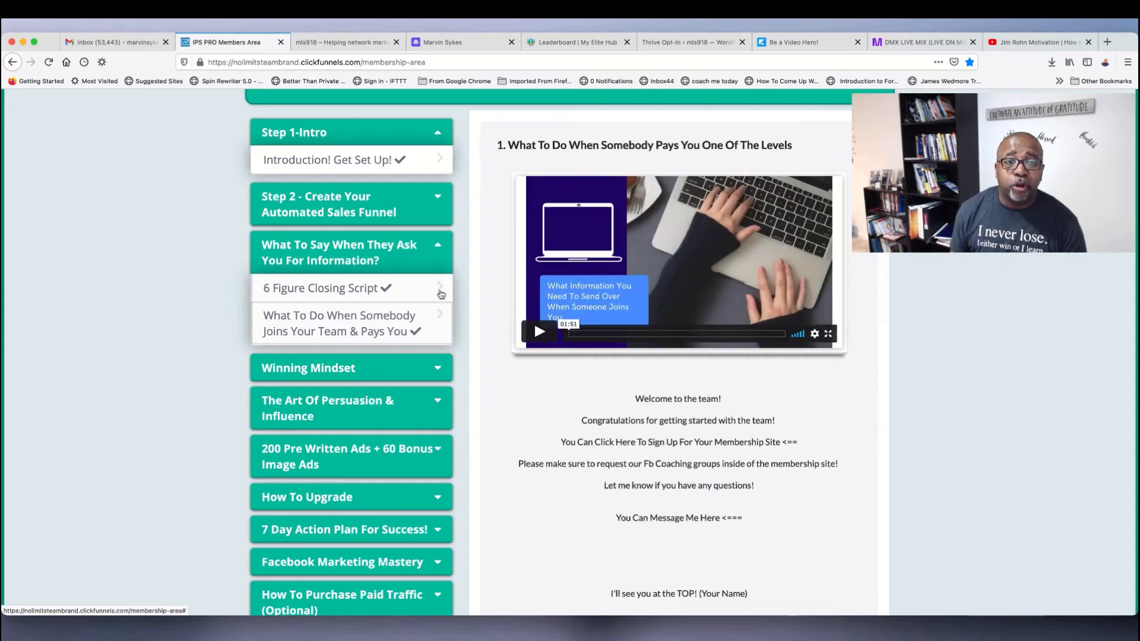
Step: Show the 6 Figure Closing Script lesson, collapse its module and scroll to the final bonus sections
{"action": "left_click", "coordinate": [352, 287]}
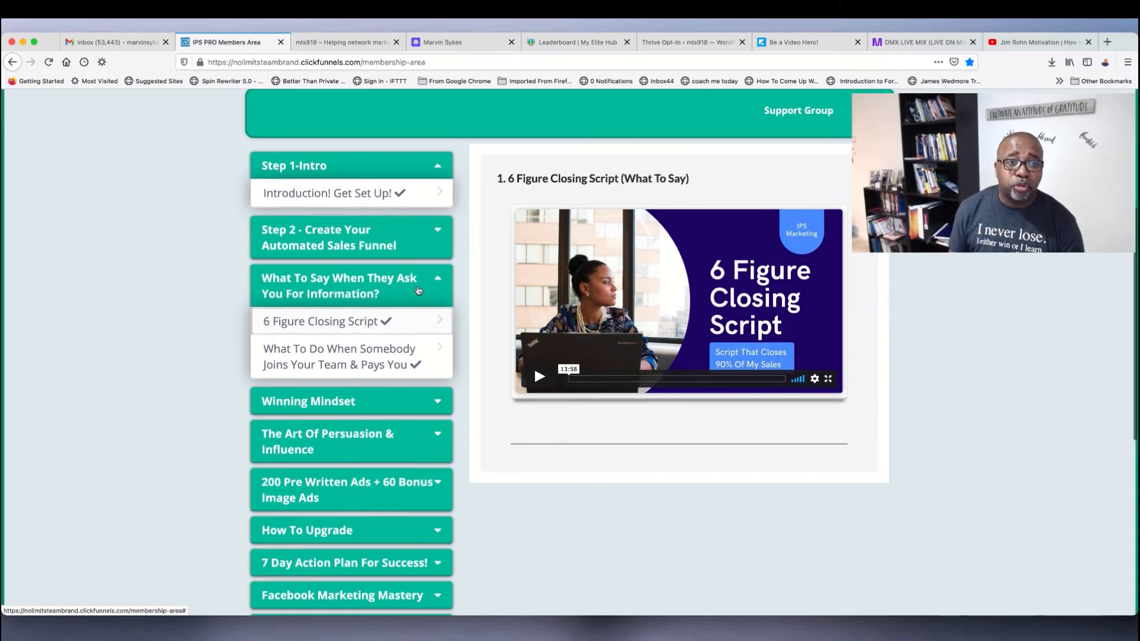
{"action": "left_click", "coordinate": [438, 285]}
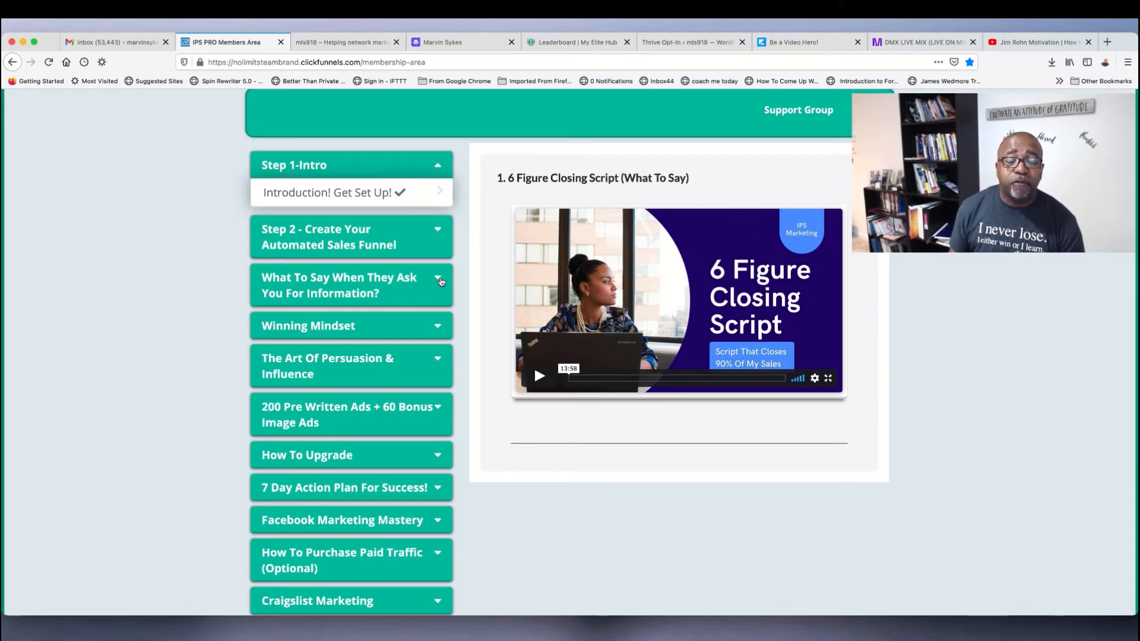
{"action": "scroll", "scroll_direction": "down", "scroll_amount": 3}
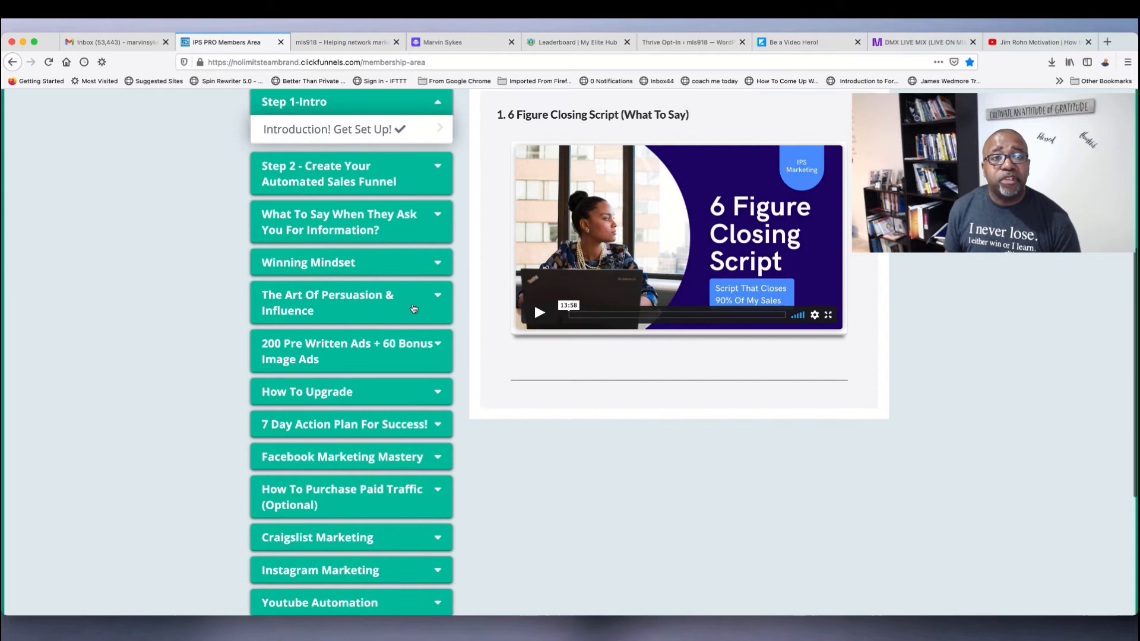
{"action": "scroll", "scroll_direction": "down", "scroll_amount": 3}
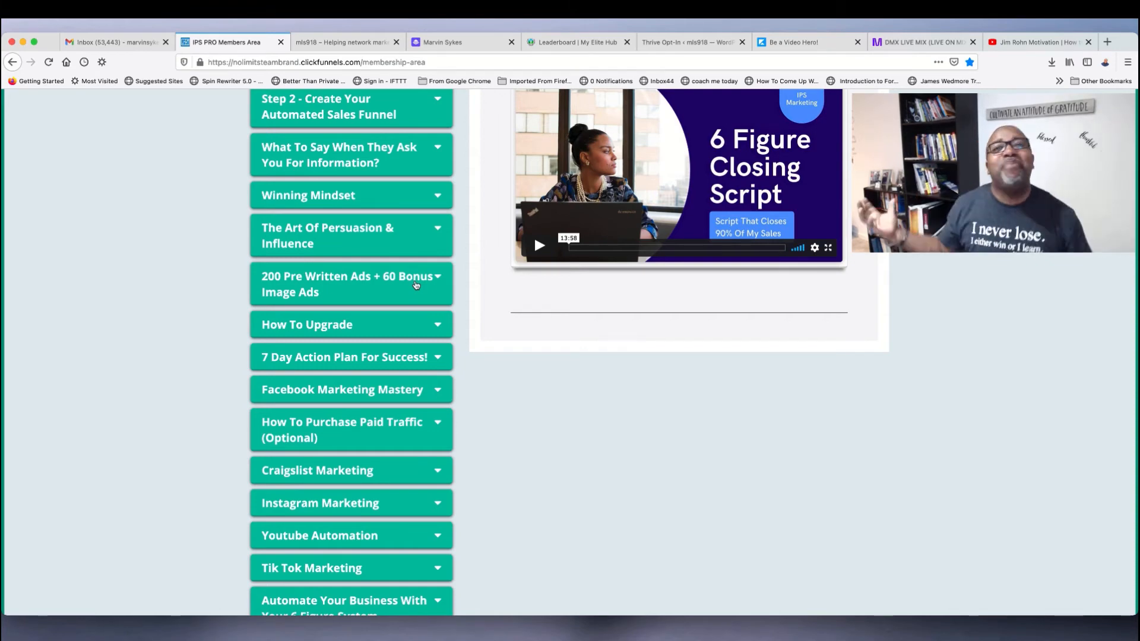
{"action": "scroll", "scroll_direction": "down", "scroll_amount": 3}
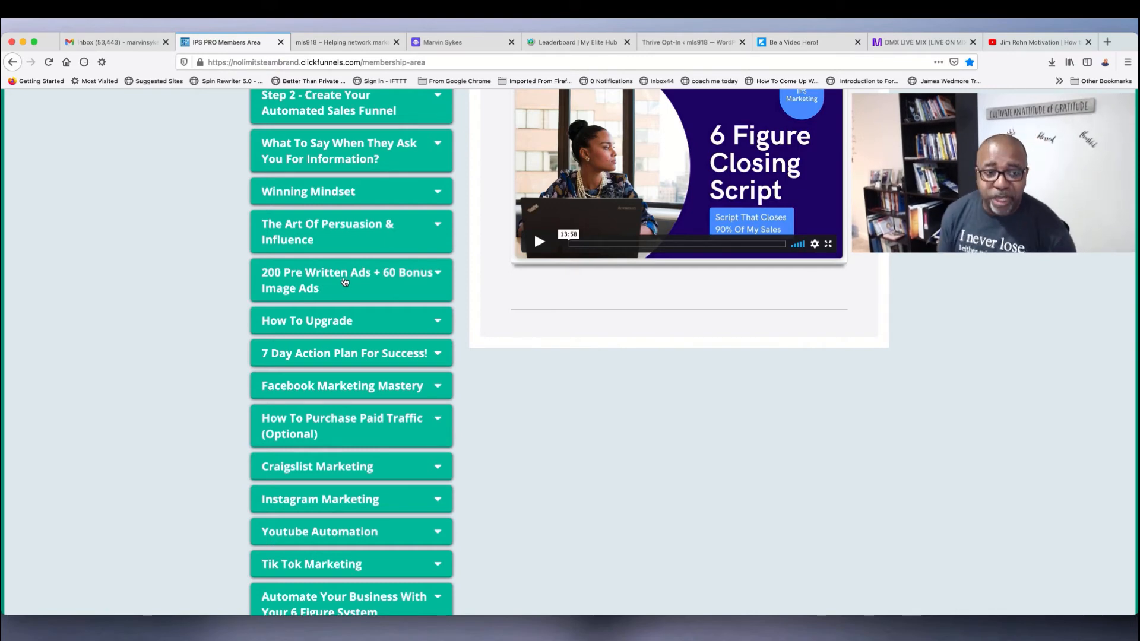
{"action": "scroll", "scroll_direction": "down", "scroll_amount": 3}
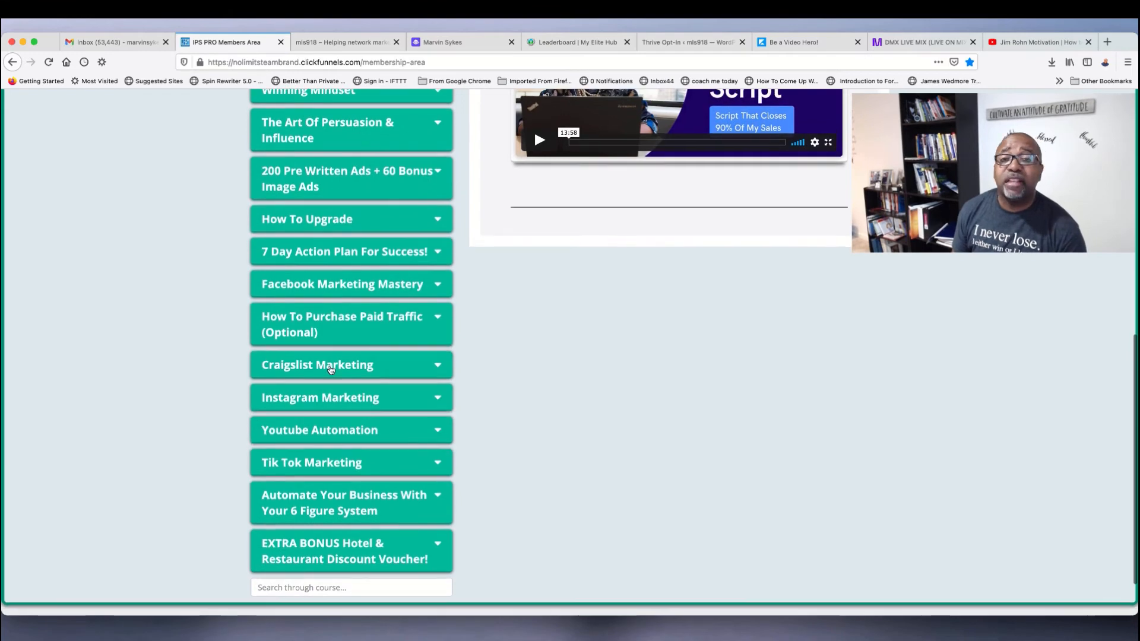